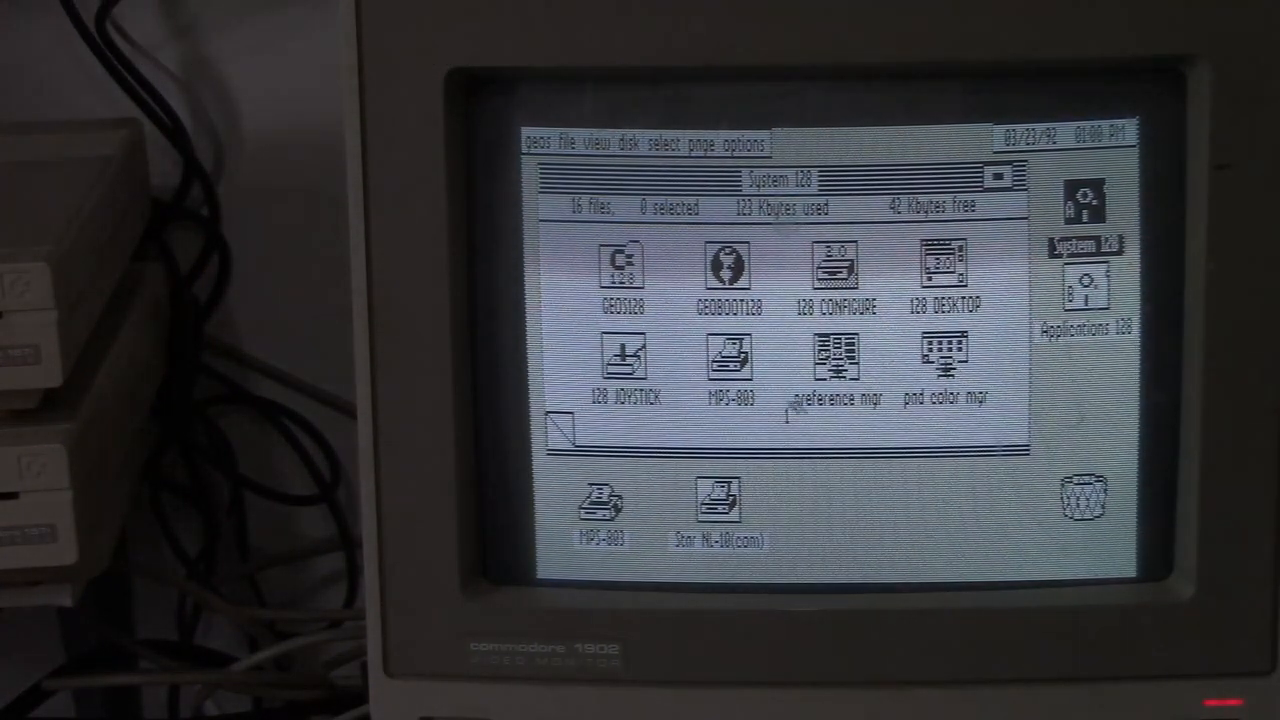
# Run the 128 CONFIGURE utility from the System 128 disk to view drive A/B and RAM settings.
pyautogui.click(836, 270)
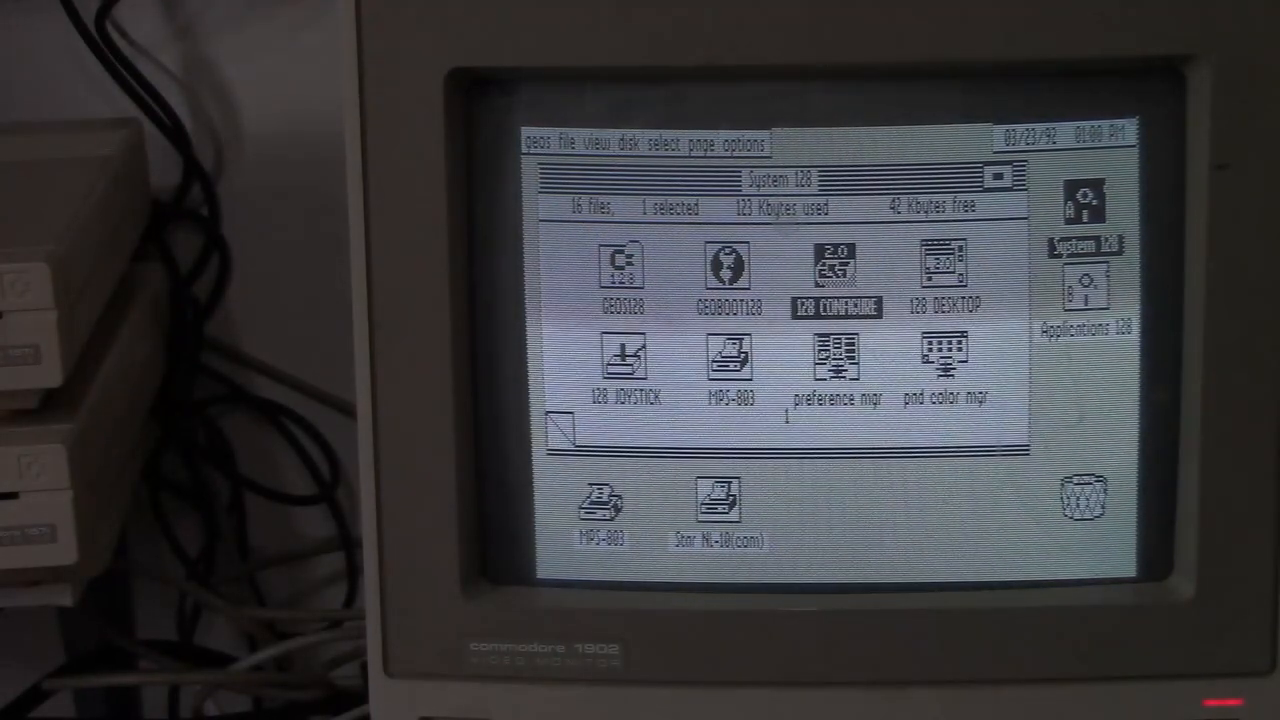
pyautogui.doubleClick(836, 264)
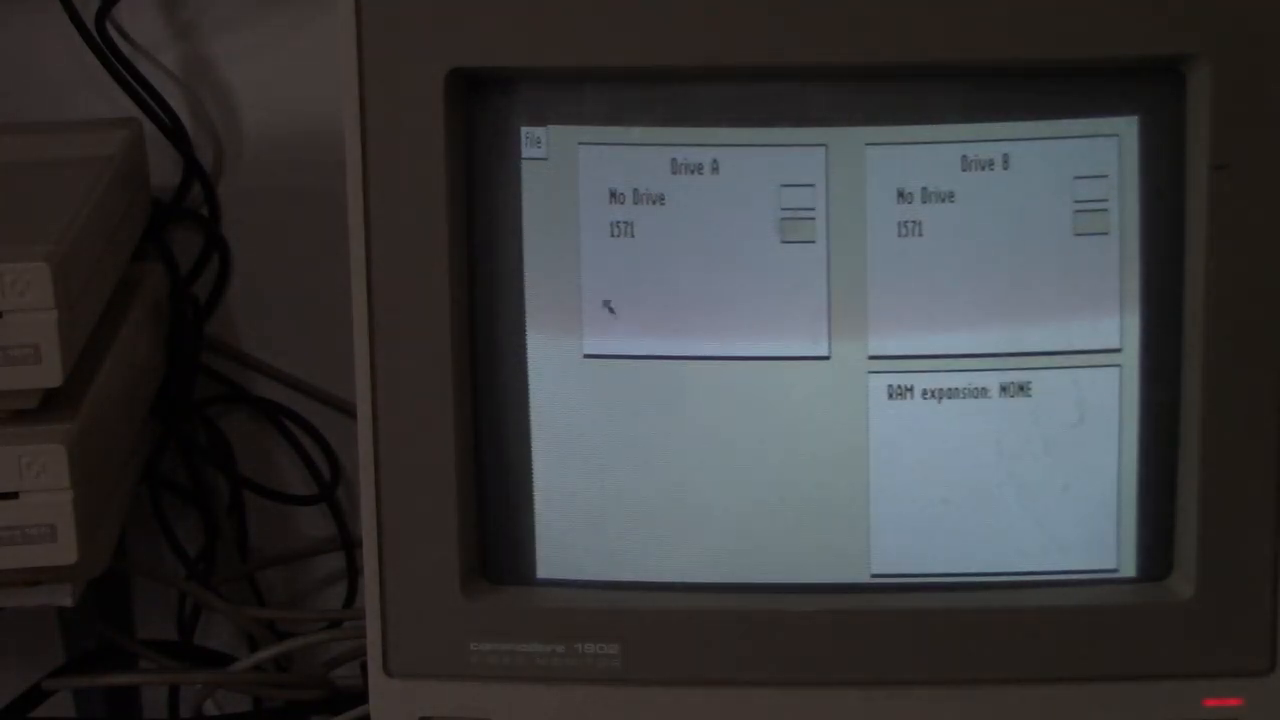
# Exit 128 CONFIGURE via its close box to return to the deskTop.
pyautogui.click(532, 140)
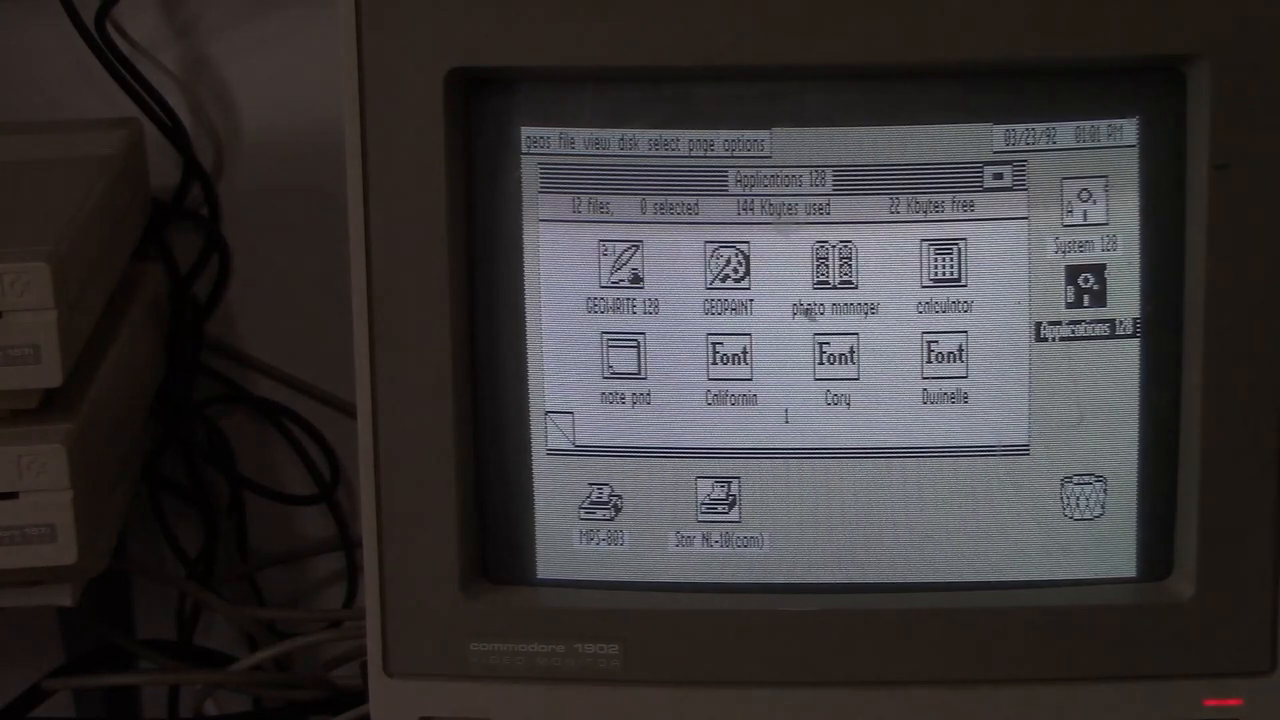
# Launch GEOWRITE 128 and create a new blank document.
pyautogui.doubleClick(622, 264)
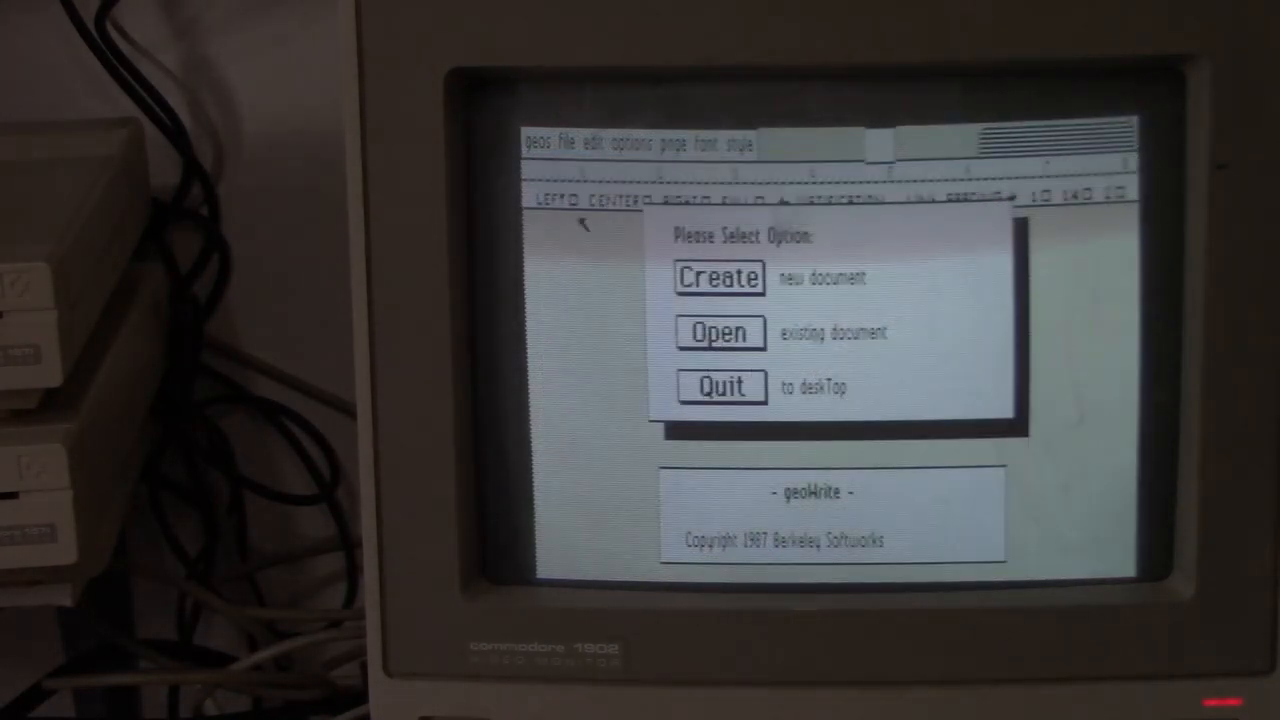
pyautogui.click(716, 276)
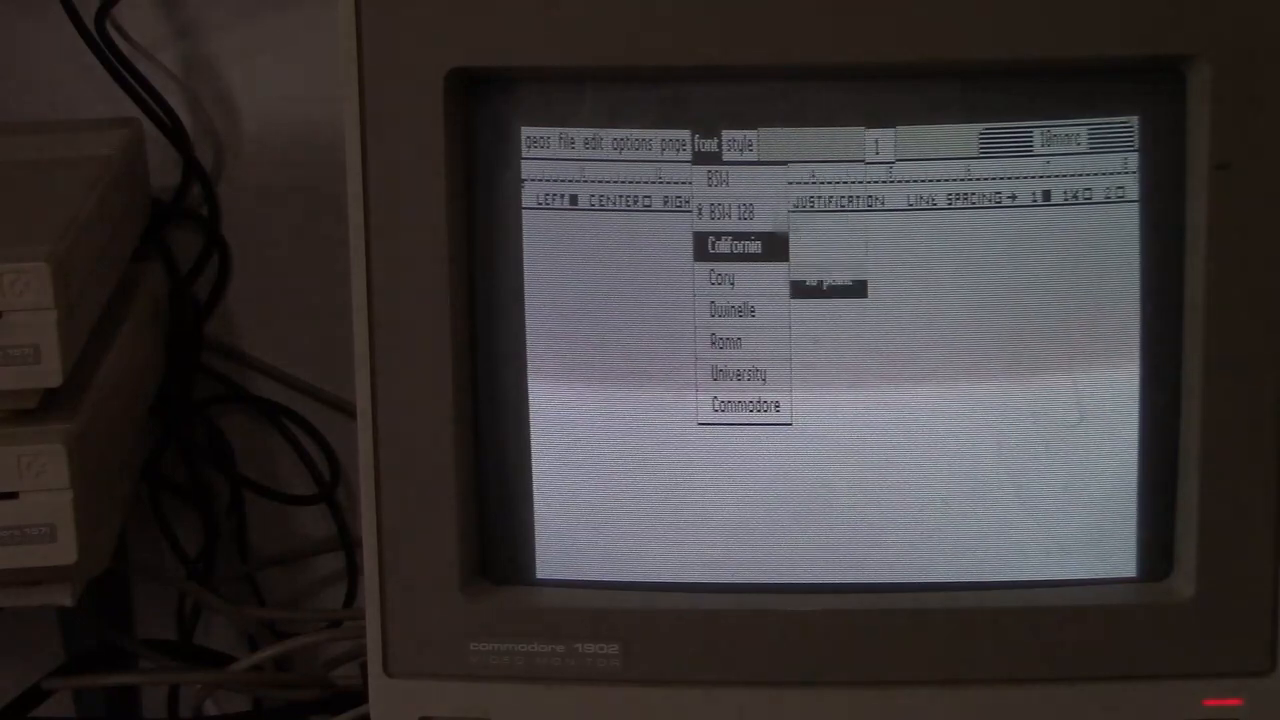
# Switch to the California font and enter the word 'Hello' at the start of the document.
pyautogui.click(734, 246)
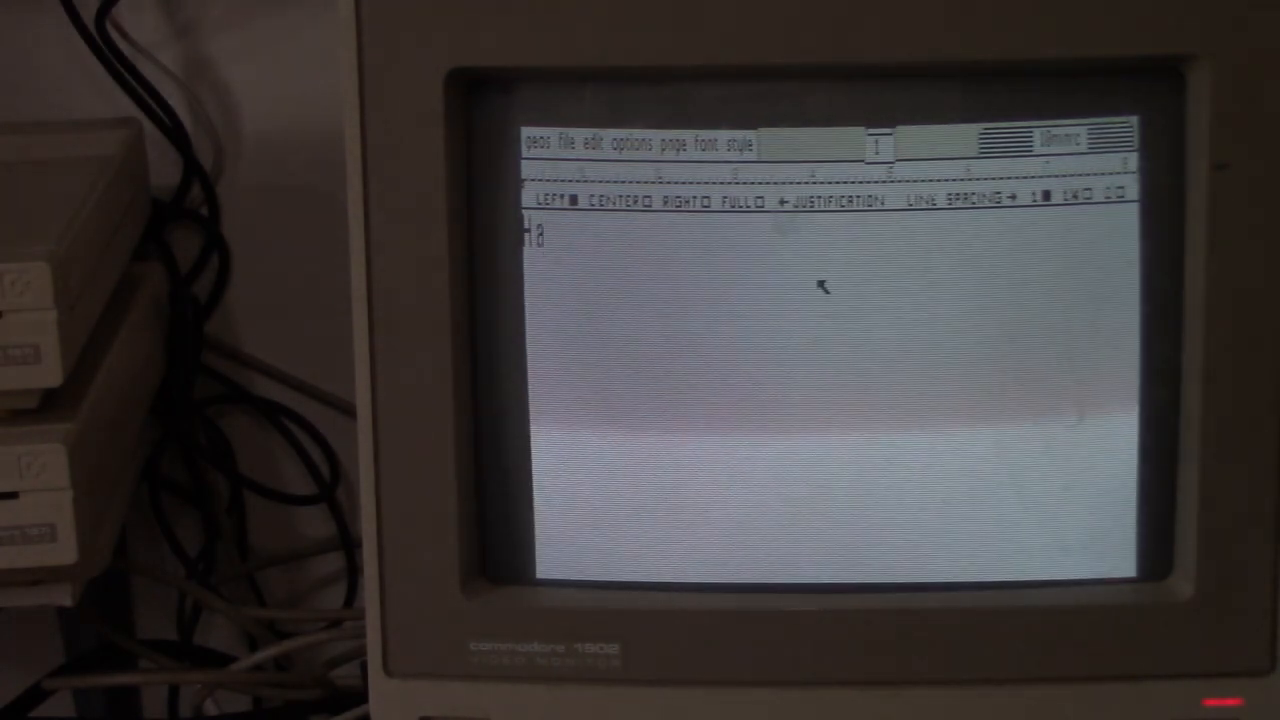
pyautogui.write('Hello')
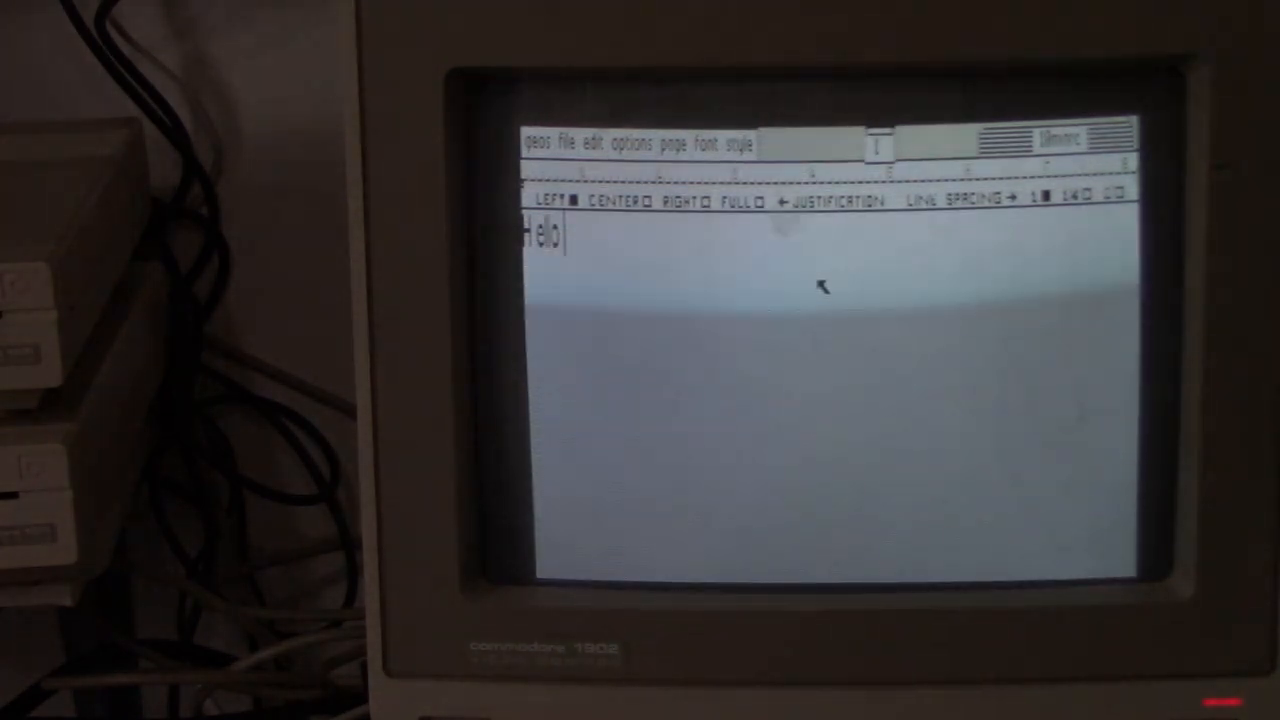